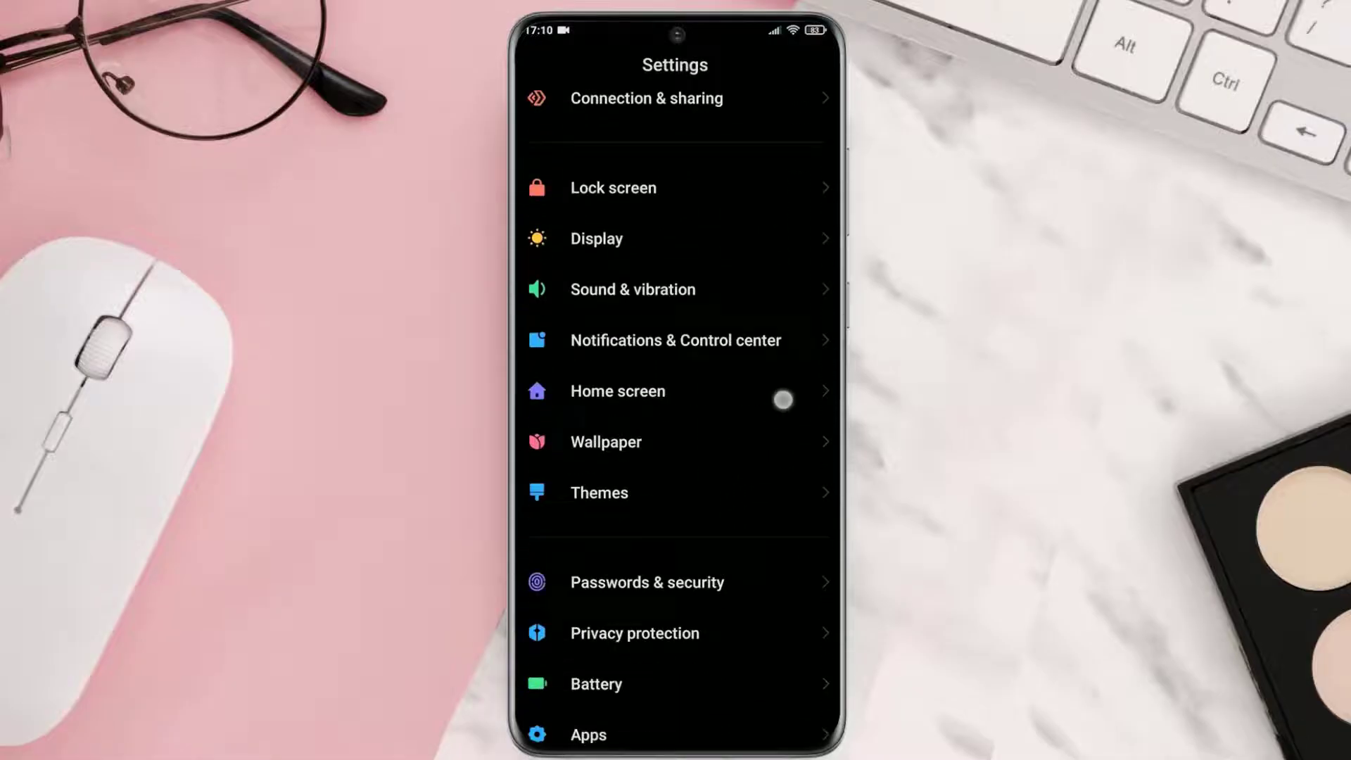
# Step: Navigate Android Settings through Apps and Manage apps to Crypto.com's app details
pyautogui.click(587, 734)
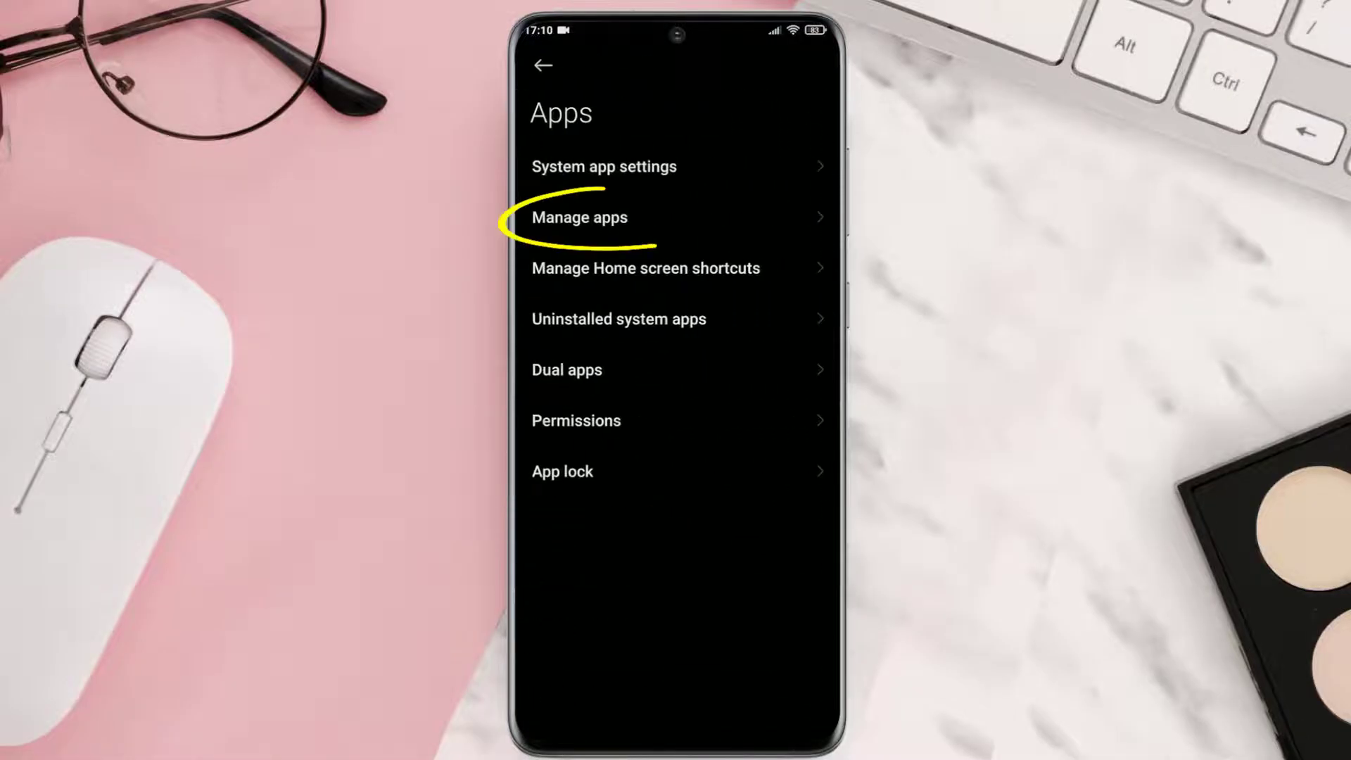
pyautogui.click(580, 217)
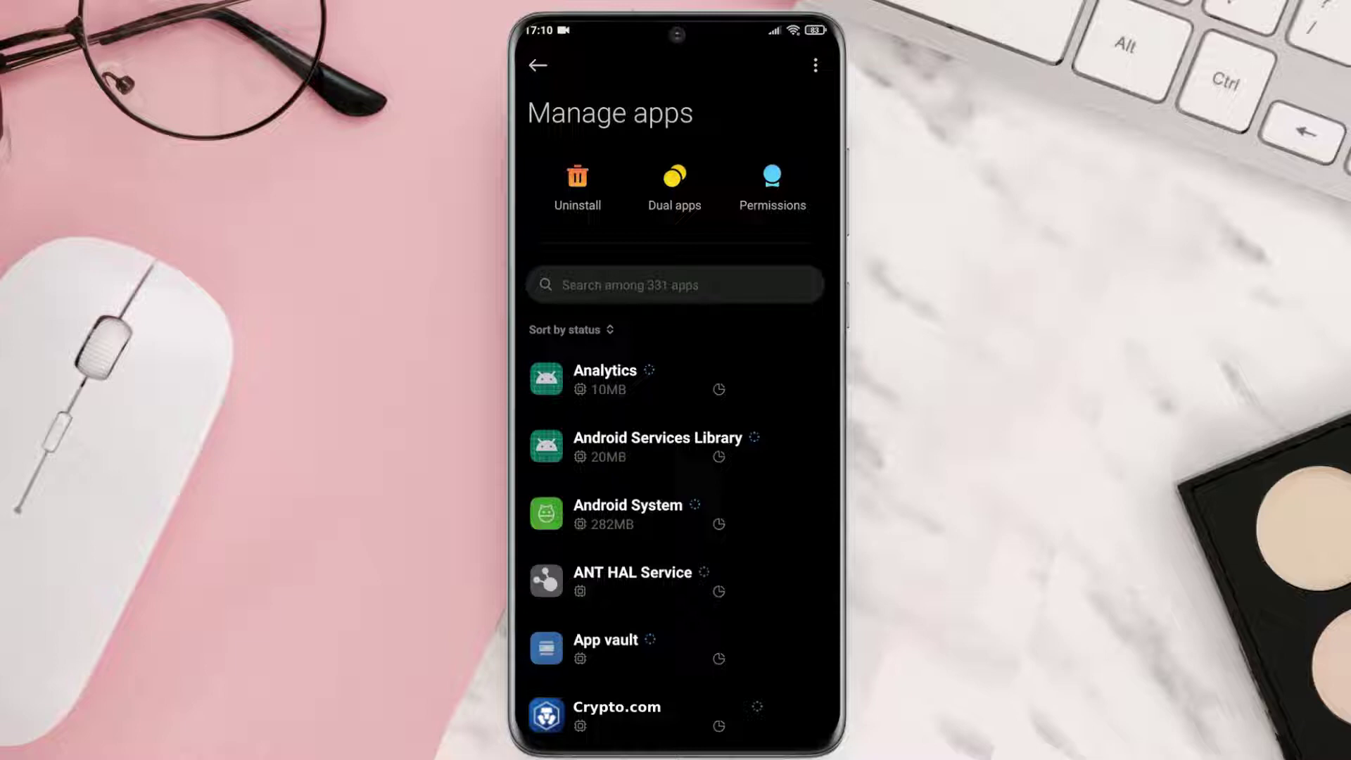
pyautogui.click(616, 706)
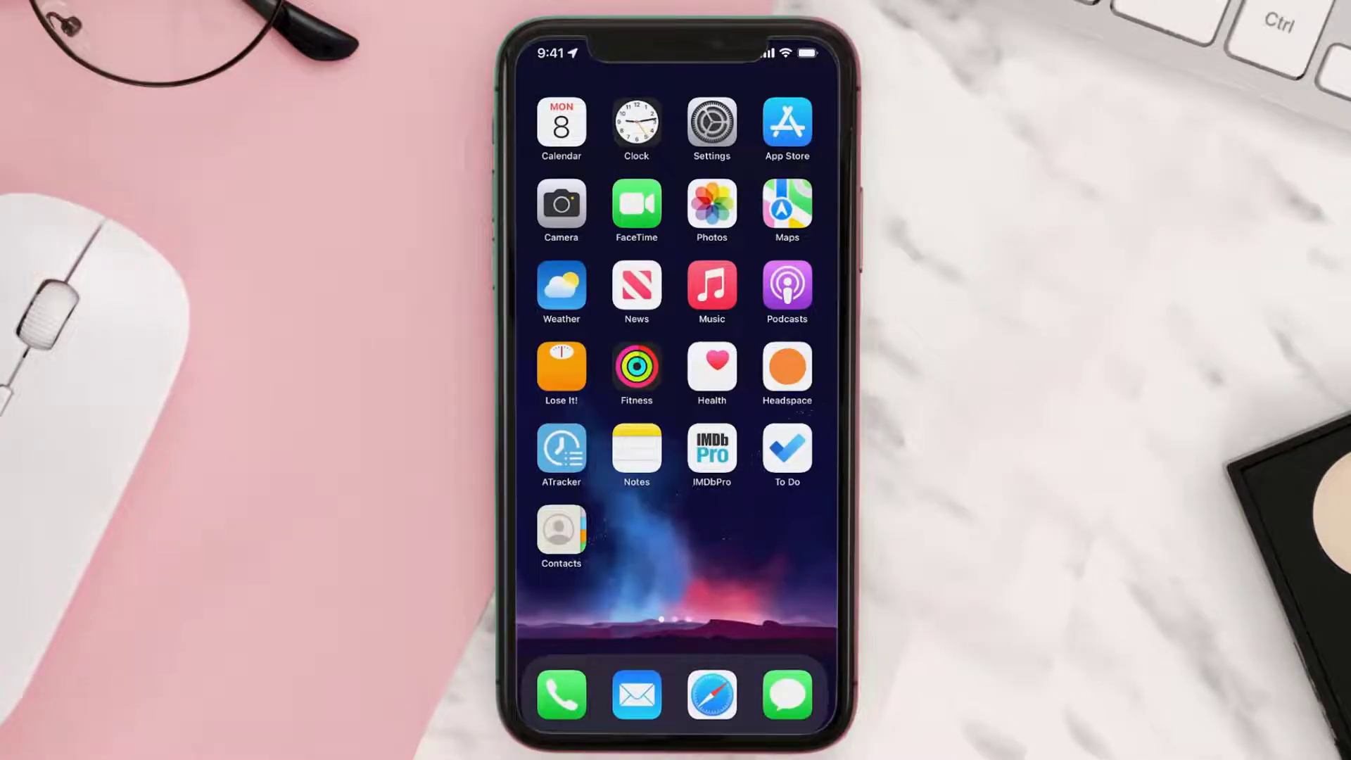
# Step: Offload Crypto.com via General > iPhone Storage, keeping its documents and data
pyautogui.click(710, 123)
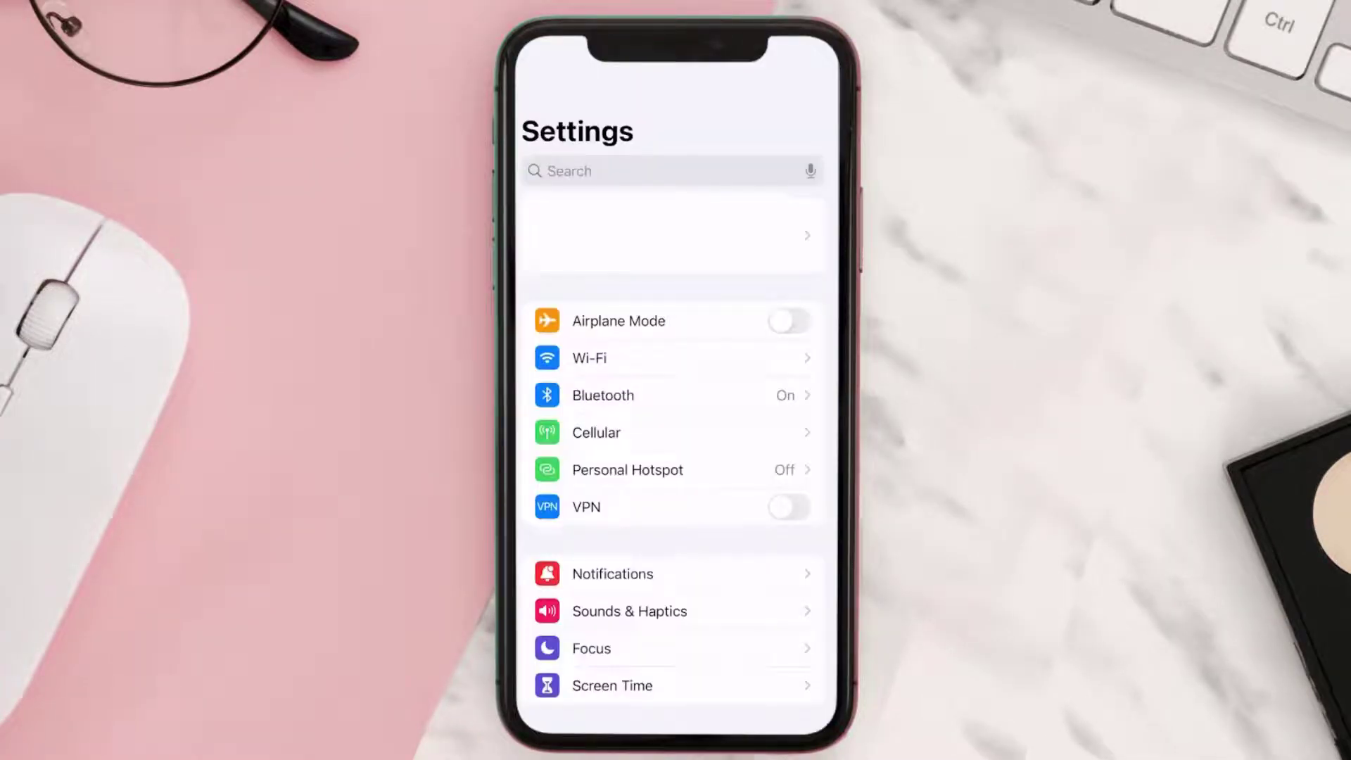
pyautogui.click(671, 232)
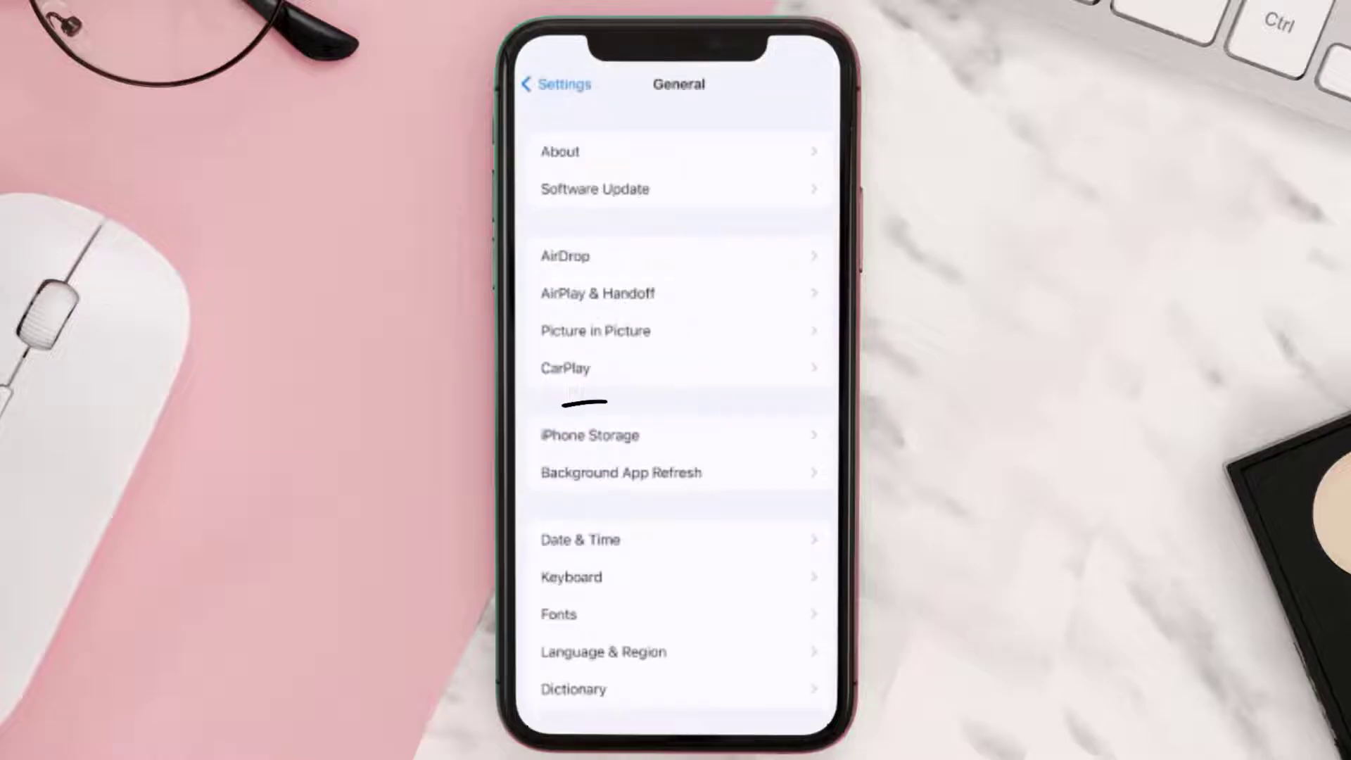
pyautogui.click(590, 434)
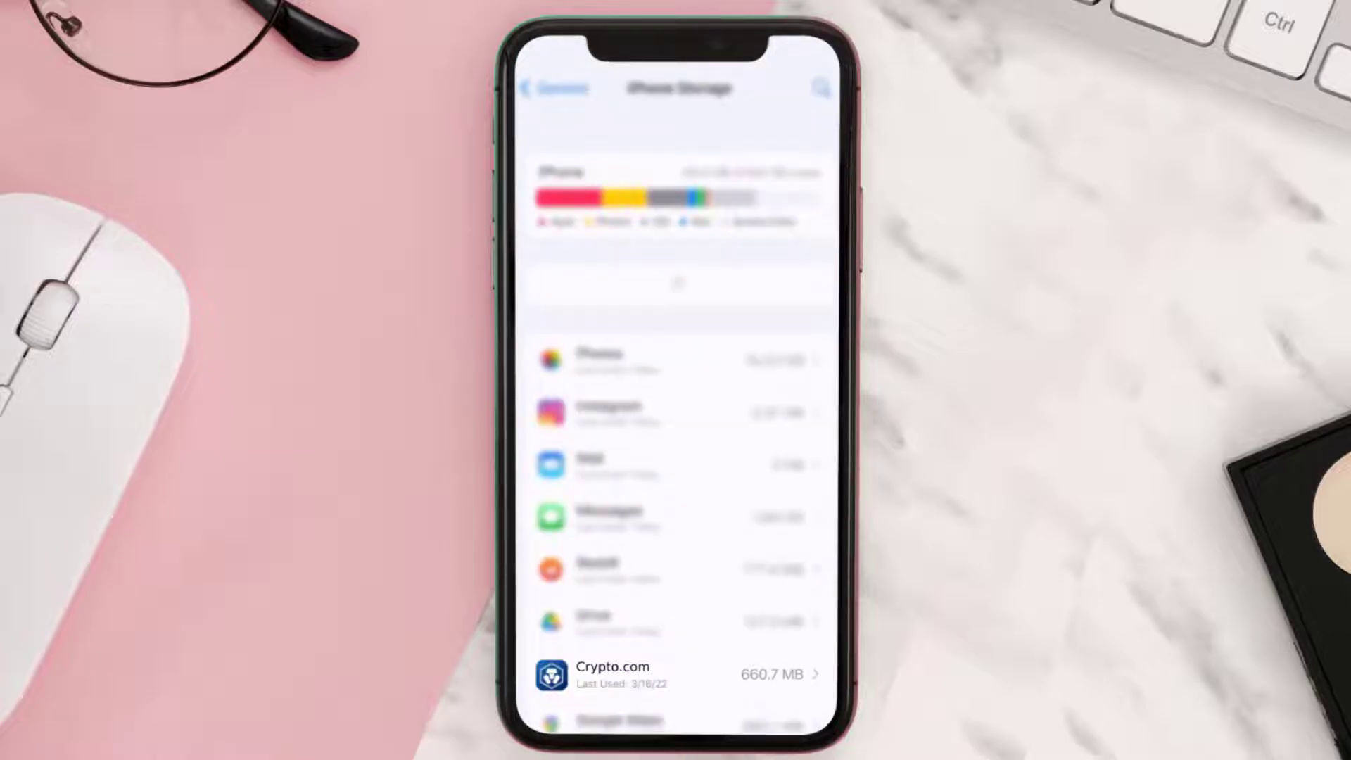
pyautogui.click(677, 675)
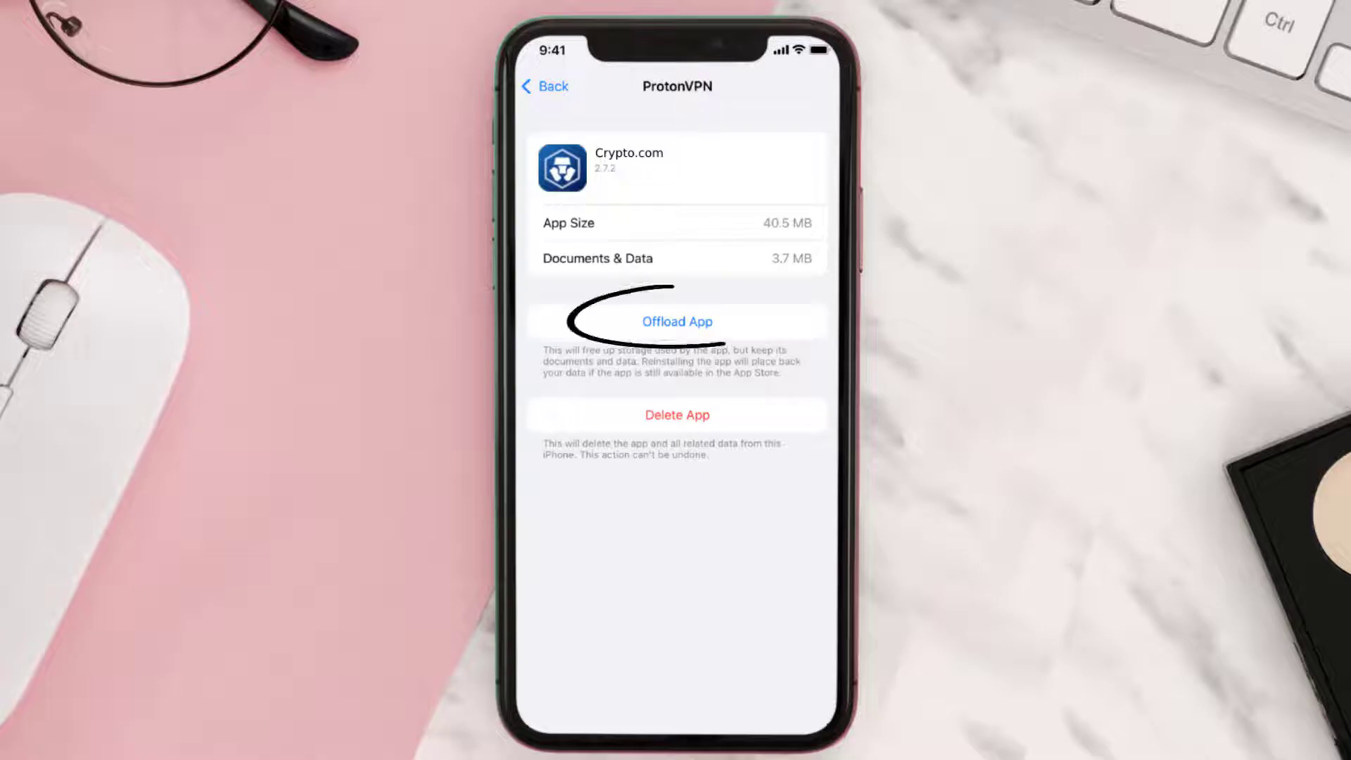
pyautogui.click(677, 321)
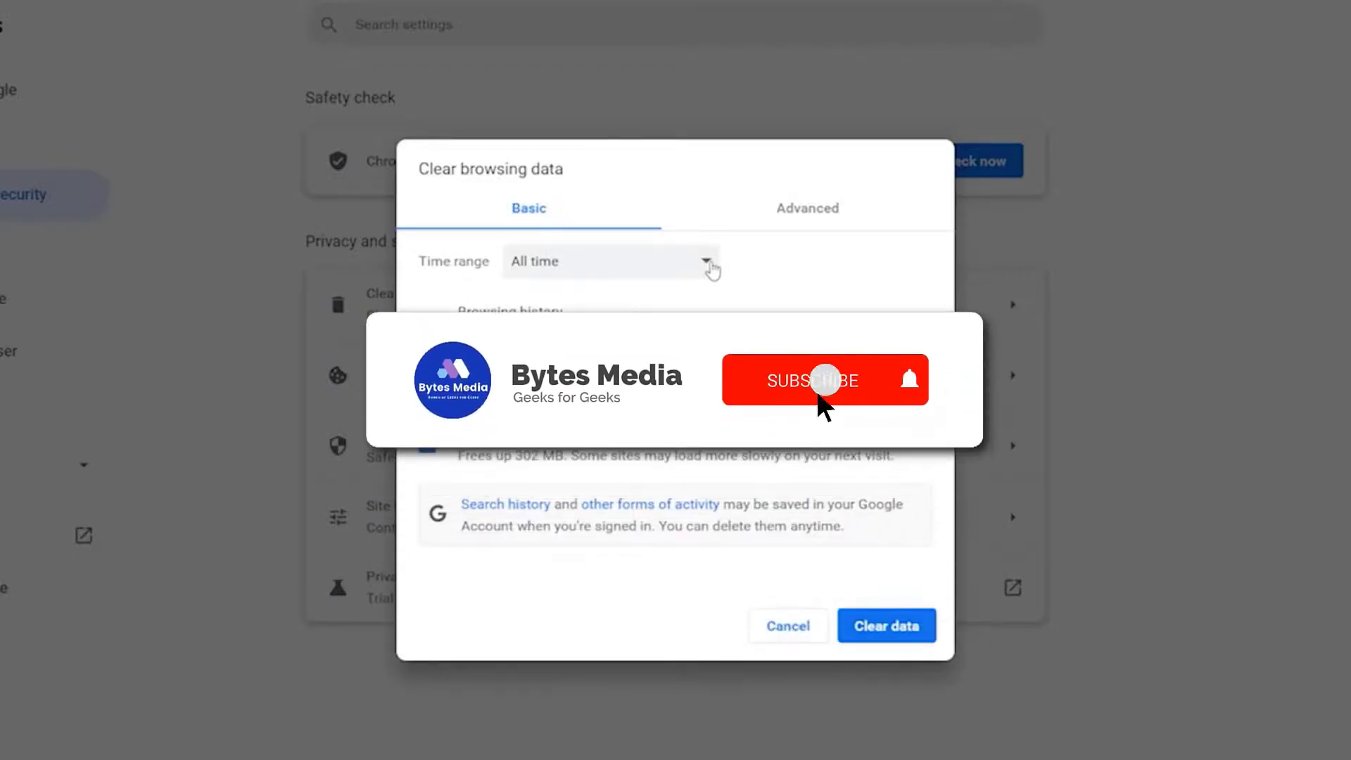
# Step: Set Chrome's Clear browsing data time range to All time
pyautogui.click(813, 380)
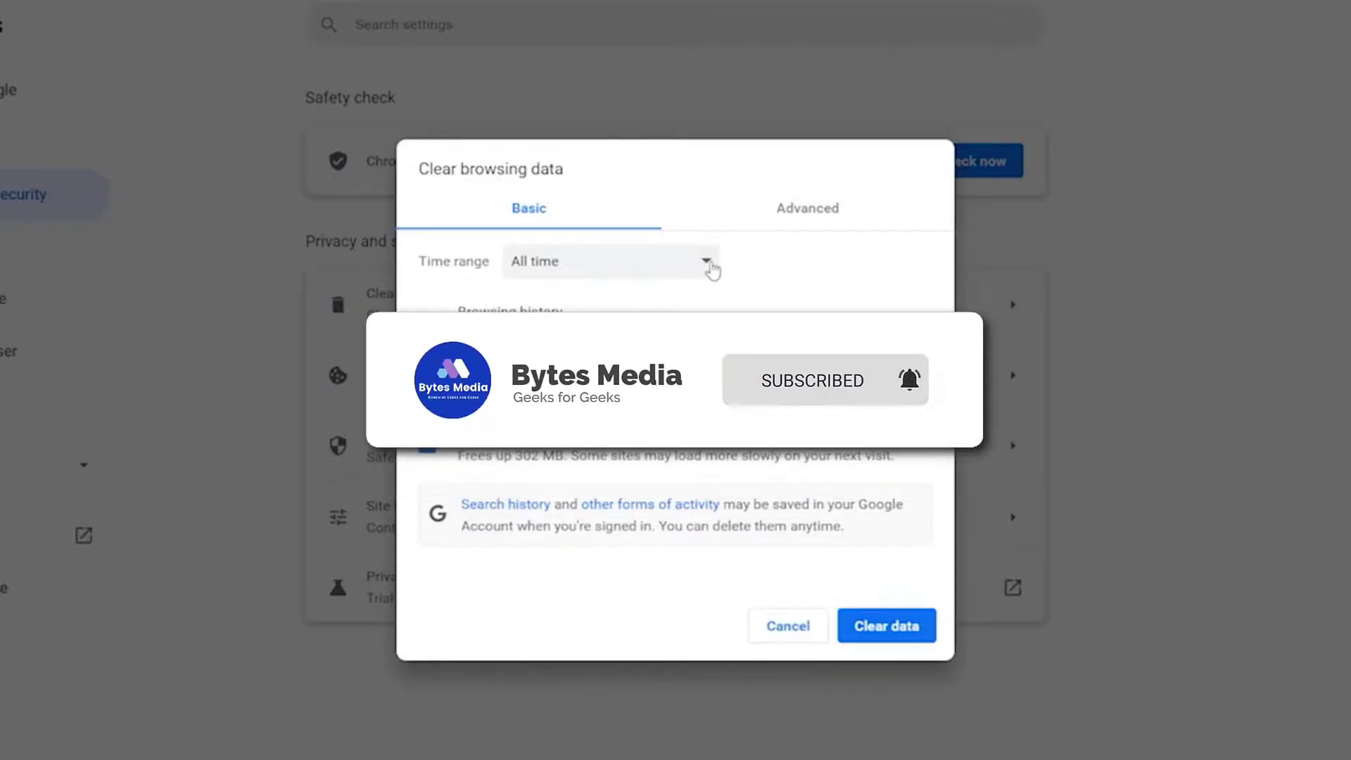